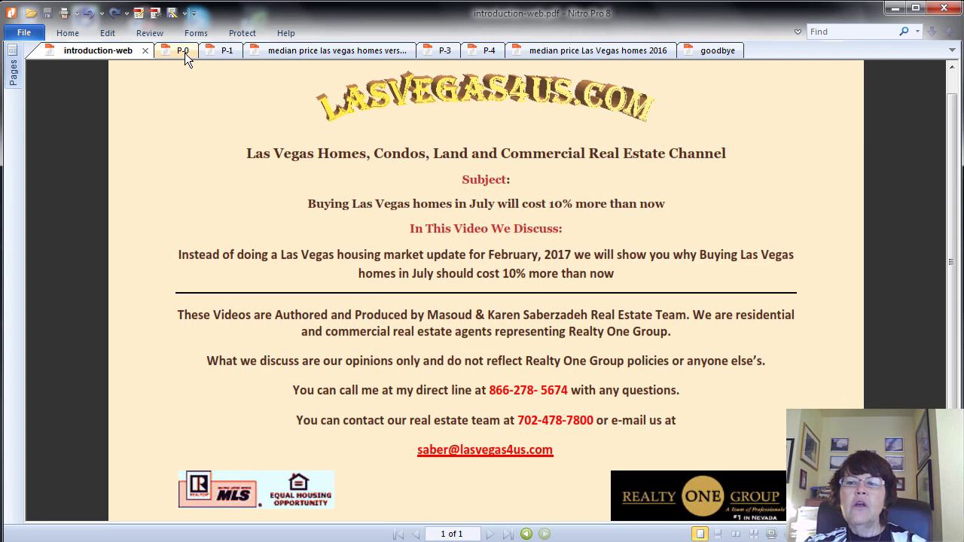
- Switch from the channel introduction to the P-0 document tab
{"action": "left_click", "coordinate": [180, 51]}
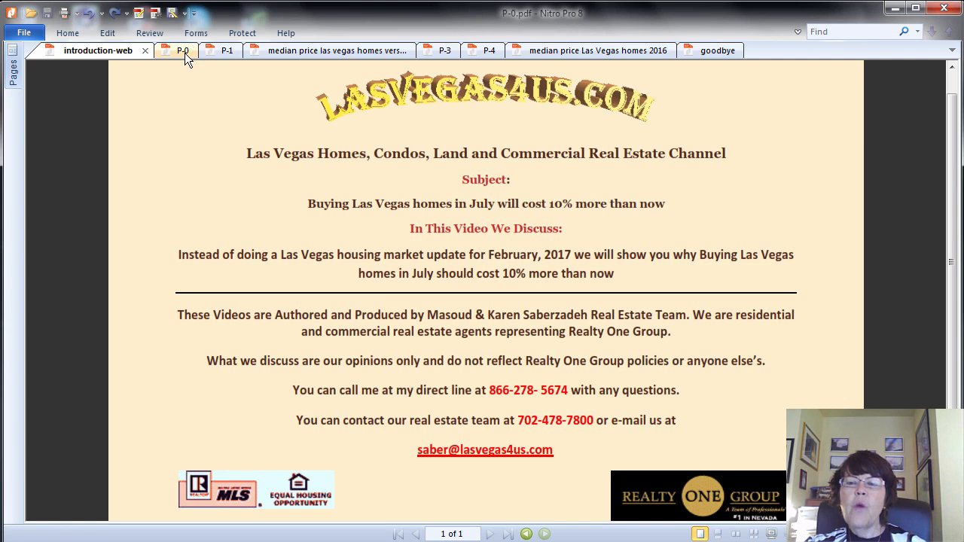
- Display the P-0 page with its three discussion points on inventory, median prices and appreciation
{"action": "left_click", "coordinate": [178, 51]}
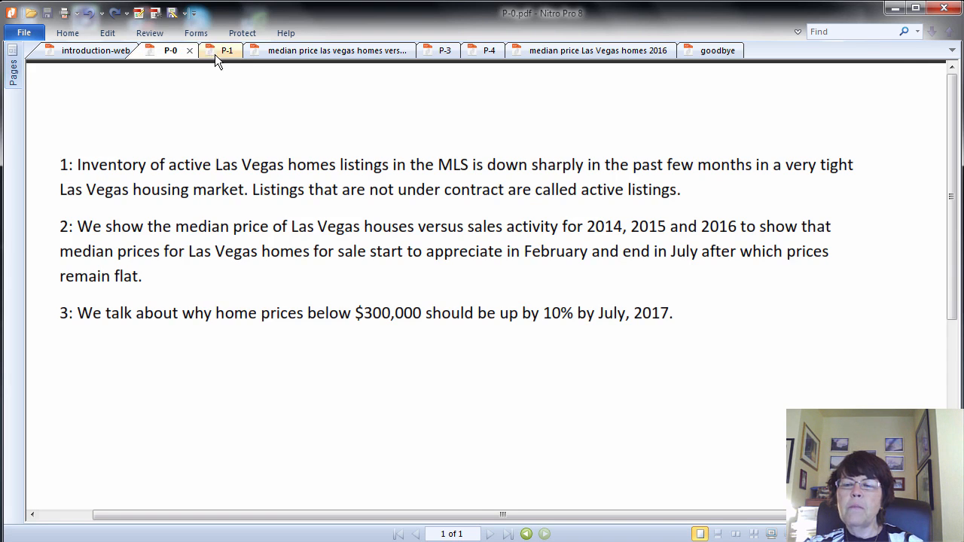
- Show P-1, the February 2017 Las Vegas active inventory and months-of-supply table
{"action": "left_click", "coordinate": [226, 51]}
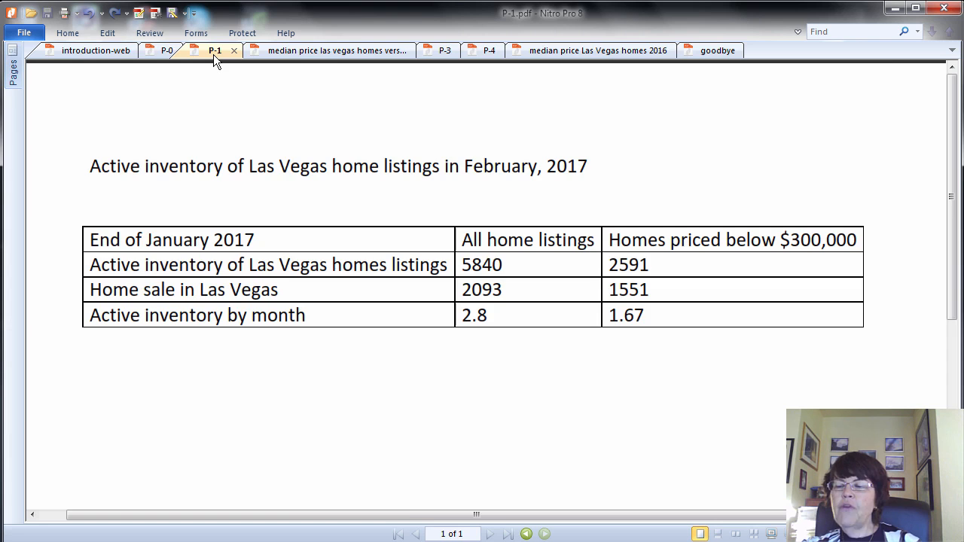
- Show the median price versus active listings chart, then the P-3 2014 price and sales chart
{"action": "left_click", "coordinate": [331, 51]}
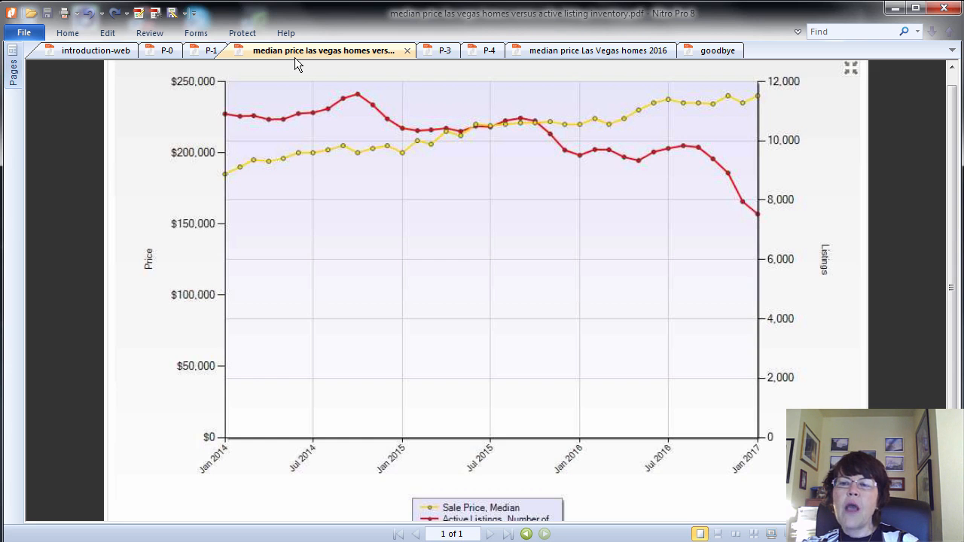
{"action": "mouse_move", "coordinate": [350, 59]}
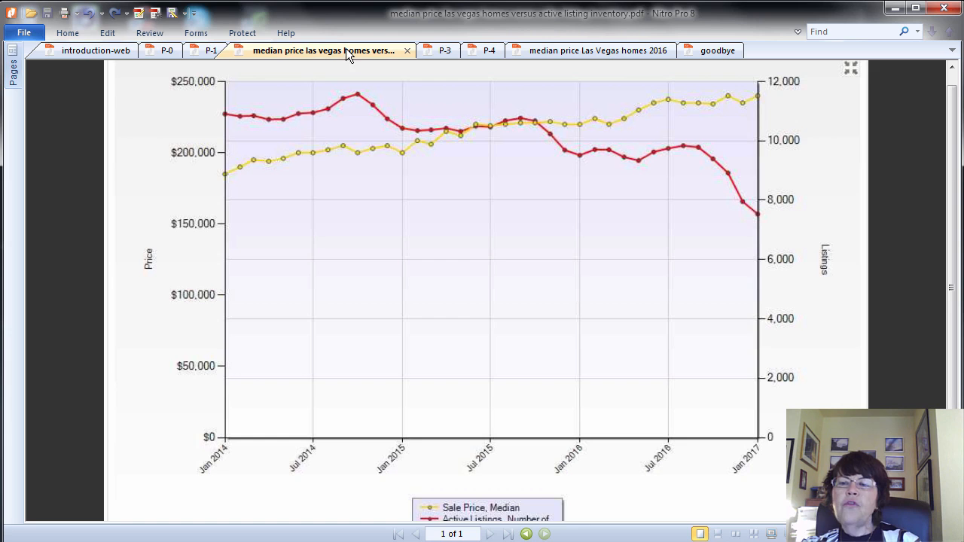
{"action": "mouse_move", "coordinate": [343, 36]}
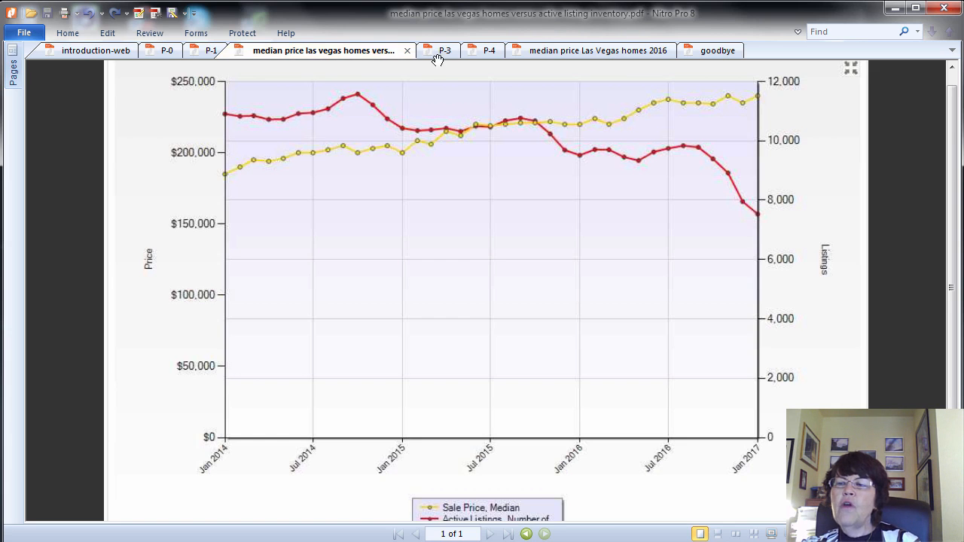
{"action": "left_click", "coordinate": [443, 51]}
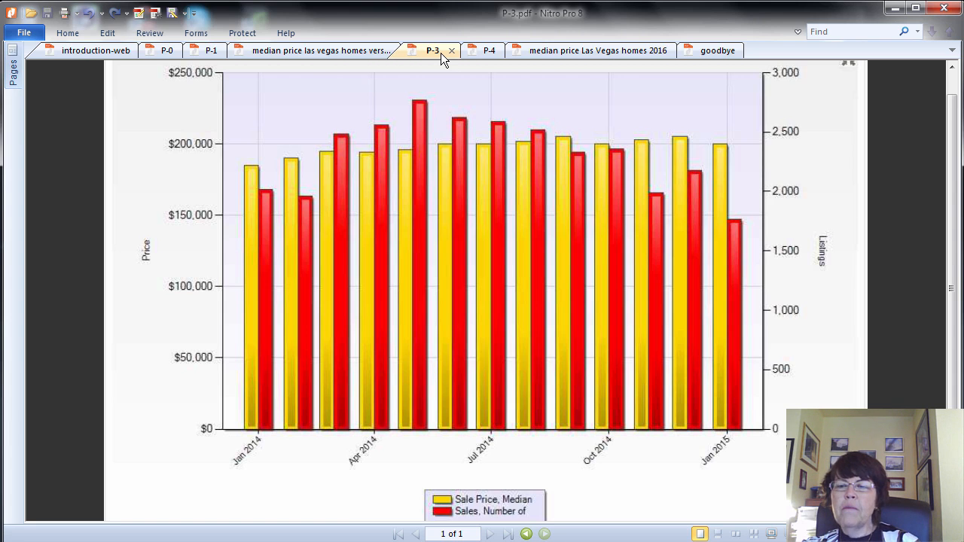
- Show P-4, the 2015 monthly median sale price versus number of sales chart
{"action": "left_click", "coordinate": [477, 51]}
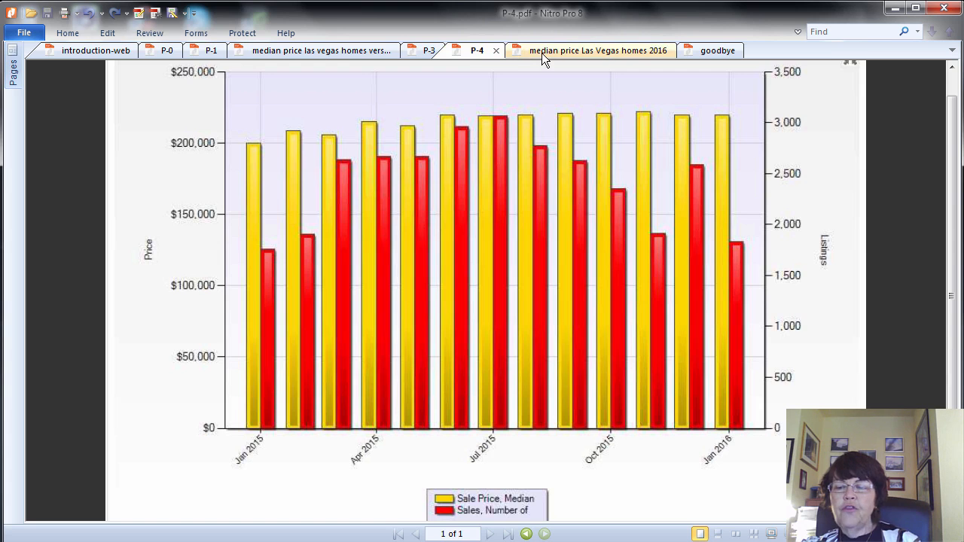
- Show the 2016 chart of monthly median sale prices against sales counts
{"action": "left_click", "coordinate": [591, 50]}
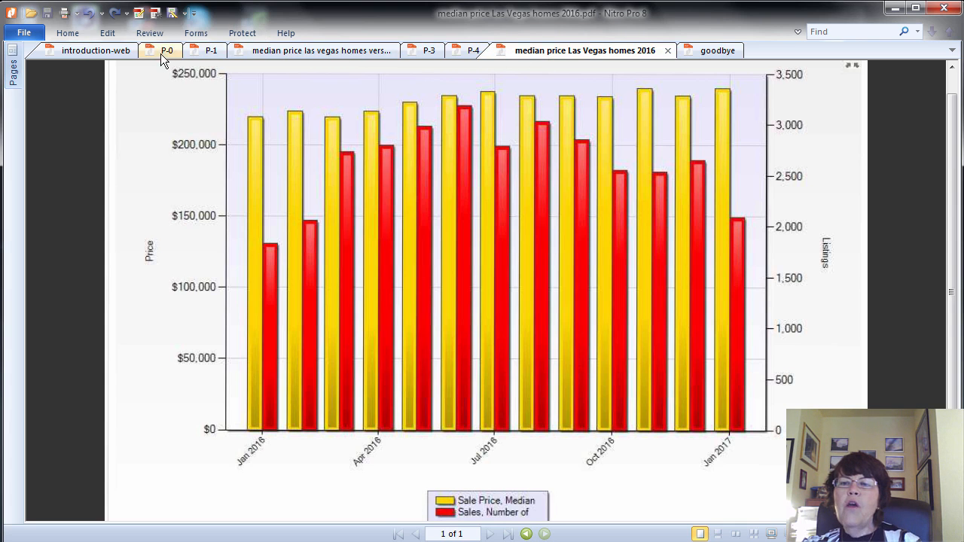
- Show the price versus active listings line chart, then finish on the goodbye contact page
{"action": "left_click", "coordinate": [324, 51]}
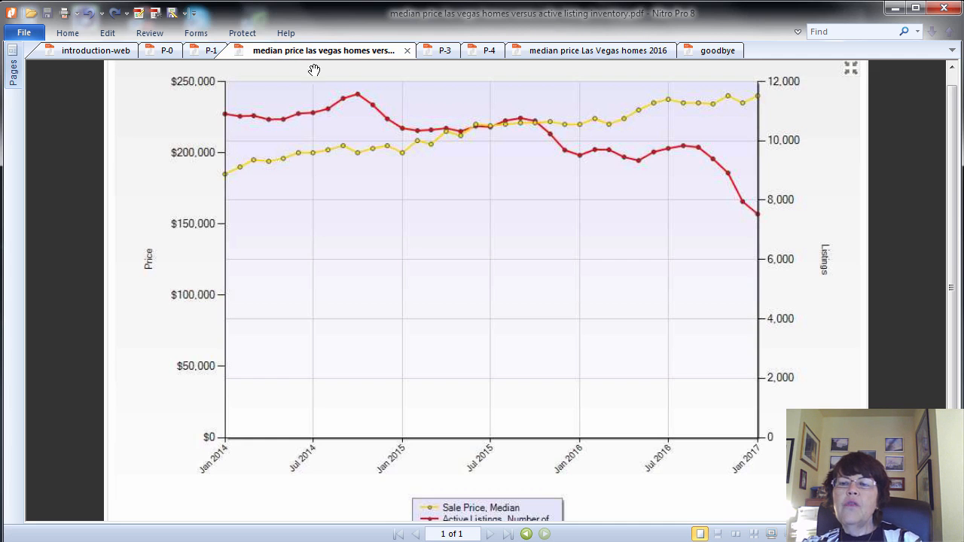
{"action": "left_click", "coordinate": [594, 51]}
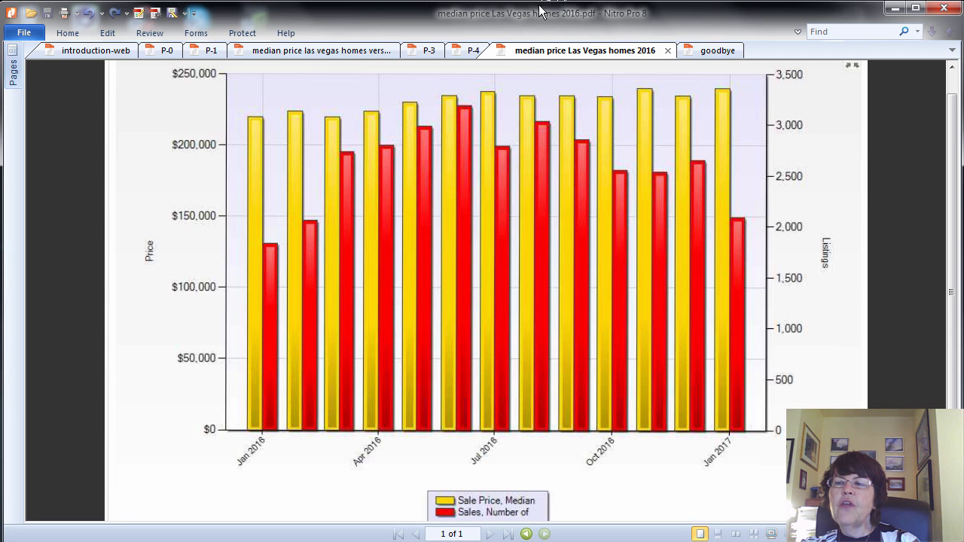
{"action": "left_click", "coordinate": [713, 51]}
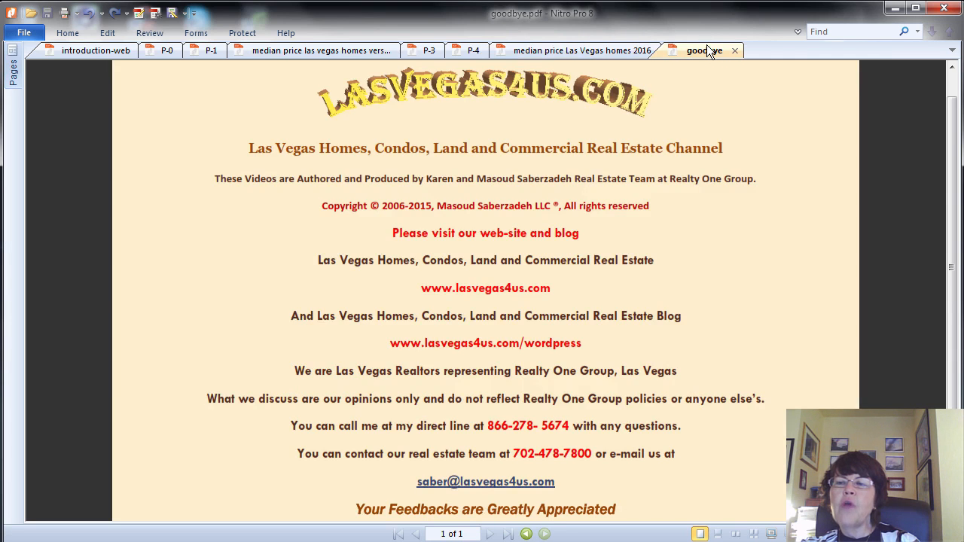